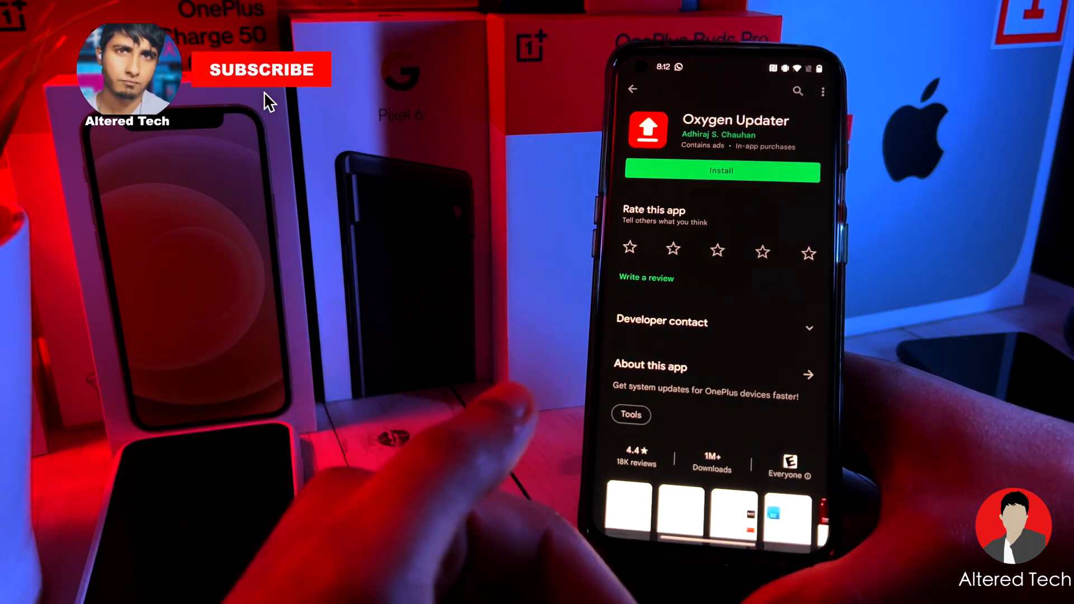
Install Oxygen Updater from its Play Store page and launch it once installed.
left_click(260, 68)
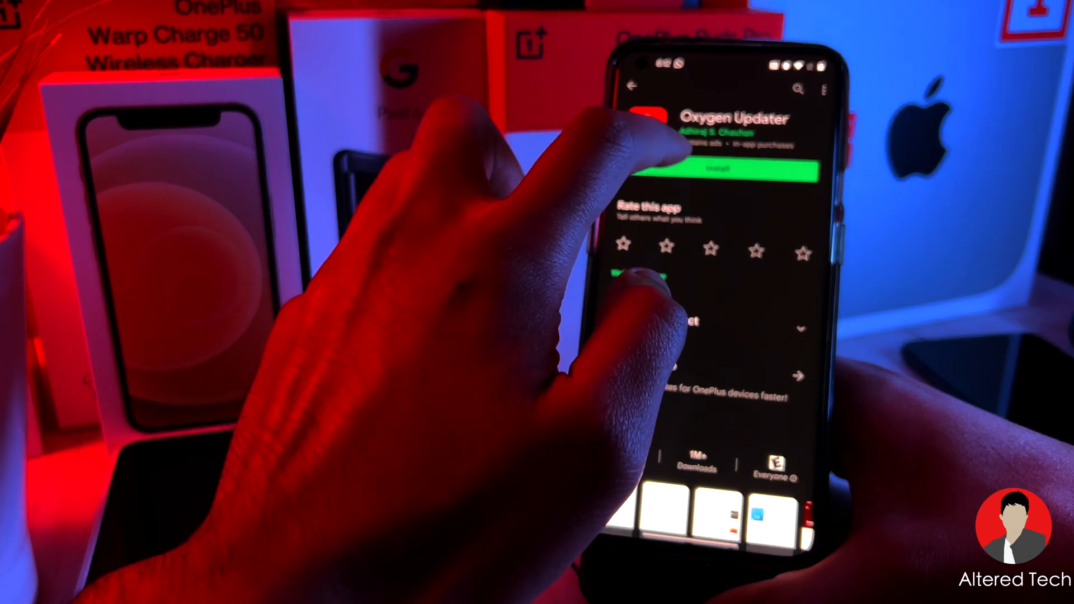
left_click(713, 169)
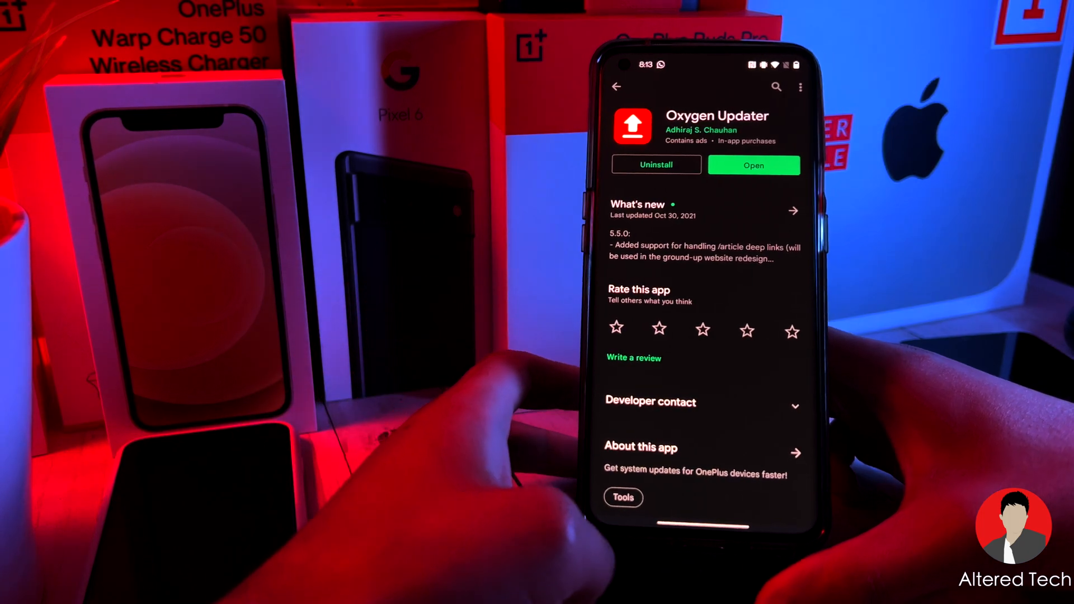
left_click(753, 166)
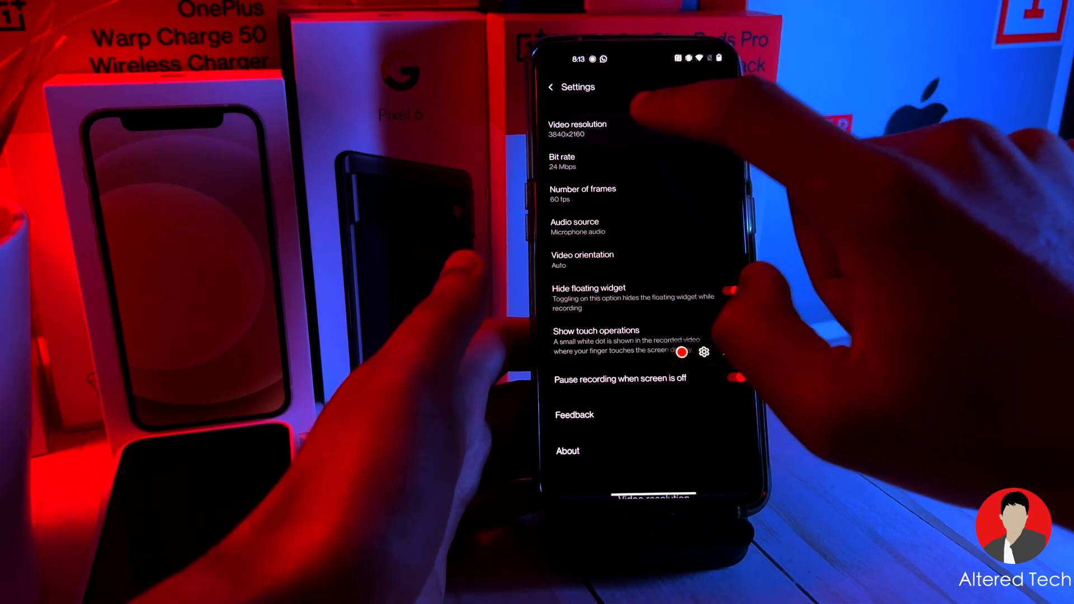
Set the Screen Recorder video resolution to 3840x2160.
left_click(577, 128)
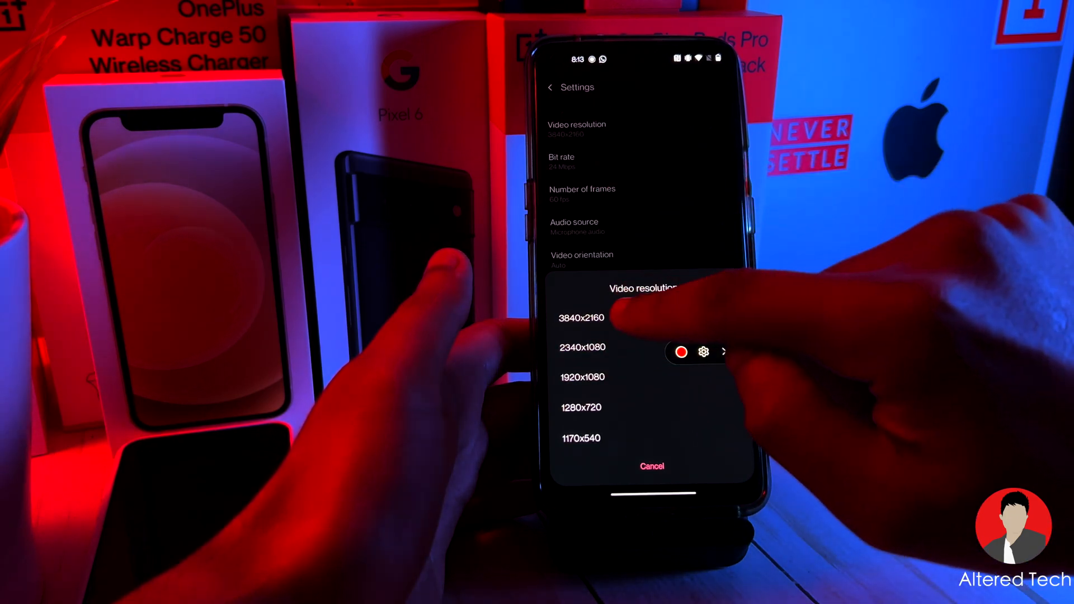
left_click(581, 317)
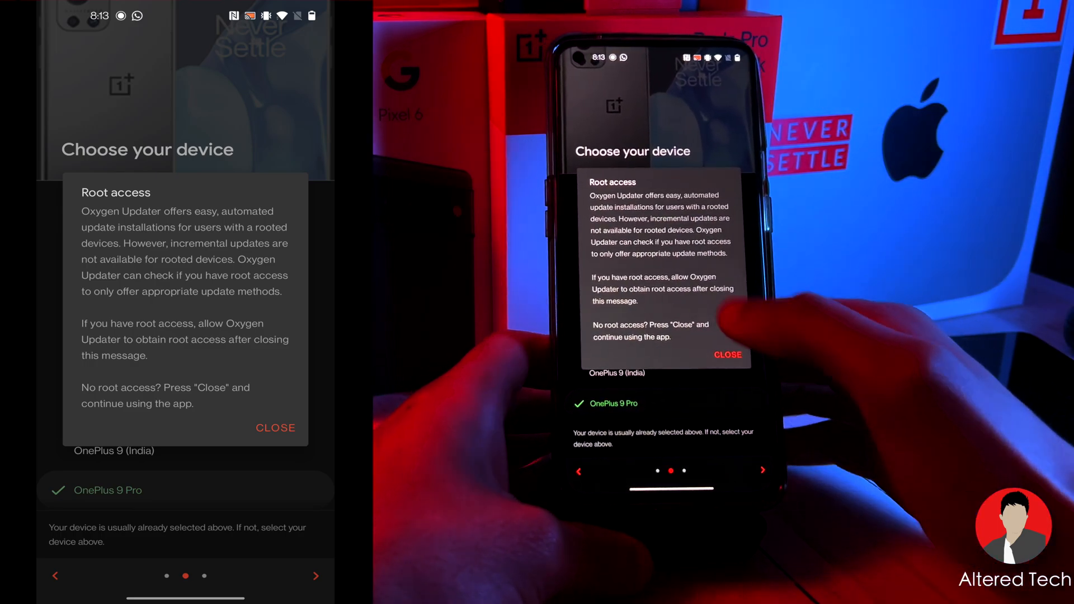
Dismiss the root access notice and continue setup with OnePlus 9 Pro as the device.
left_click(276, 427)
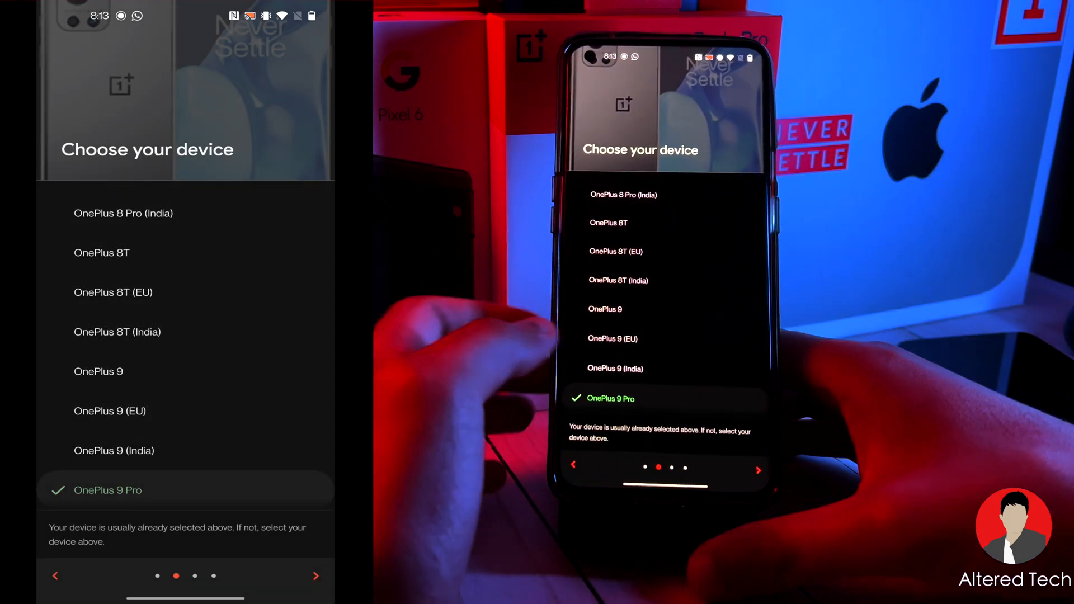
scroll("down", 3)
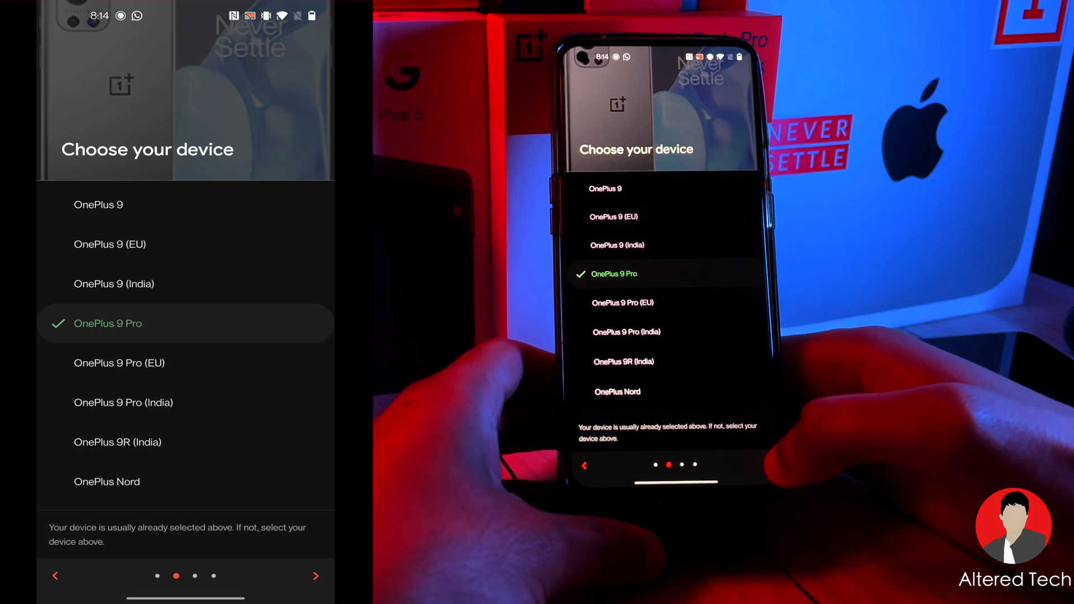
left_click(314, 575)
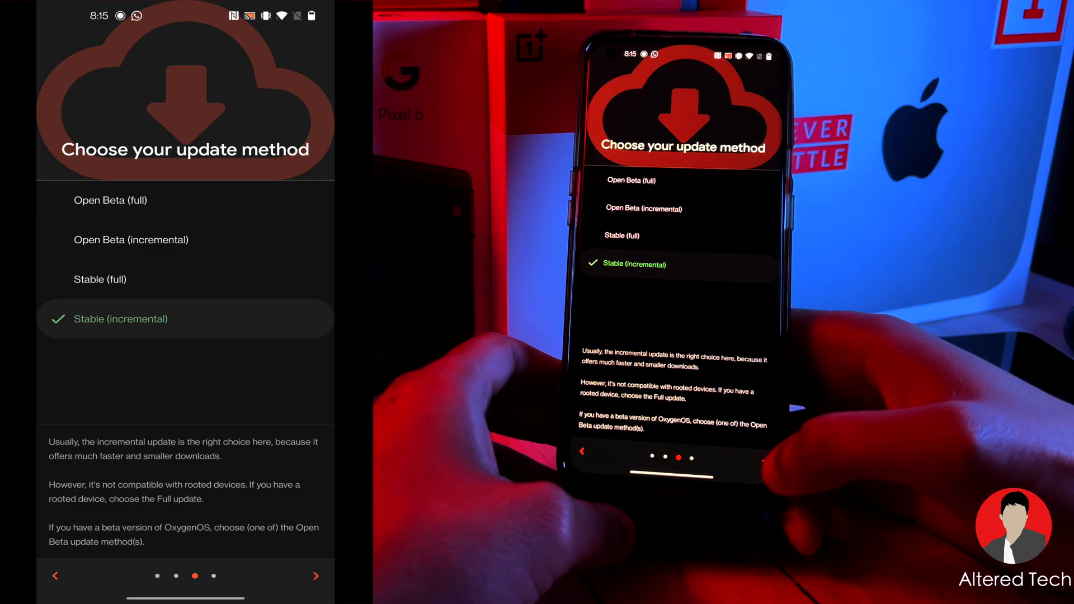
Keep Stable (incremental) as the update method and finish setup to reach the main screen.
left_click(314, 575)
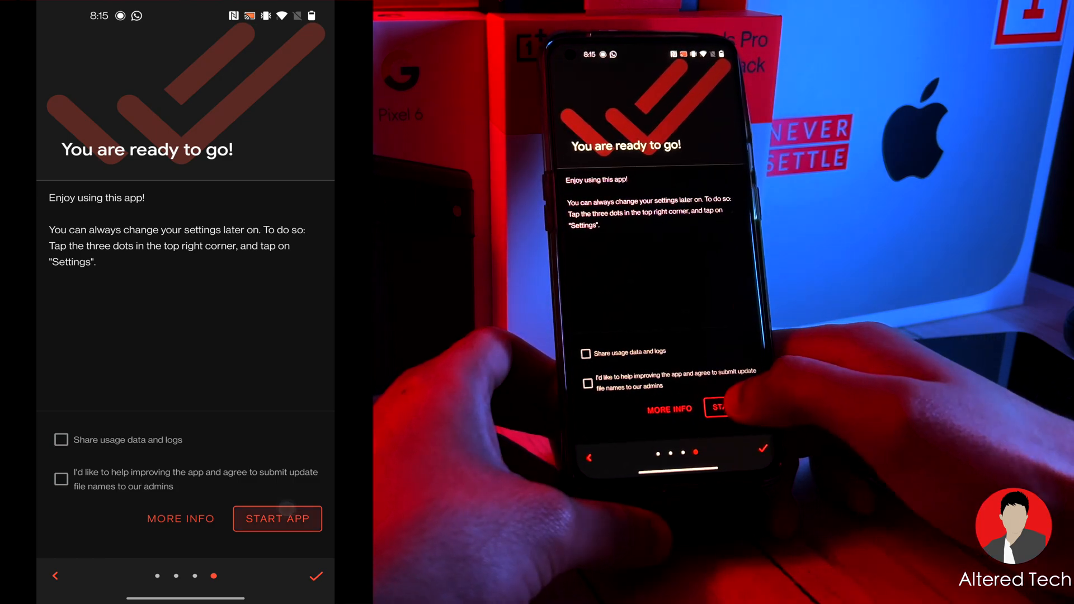
left_click(276, 517)
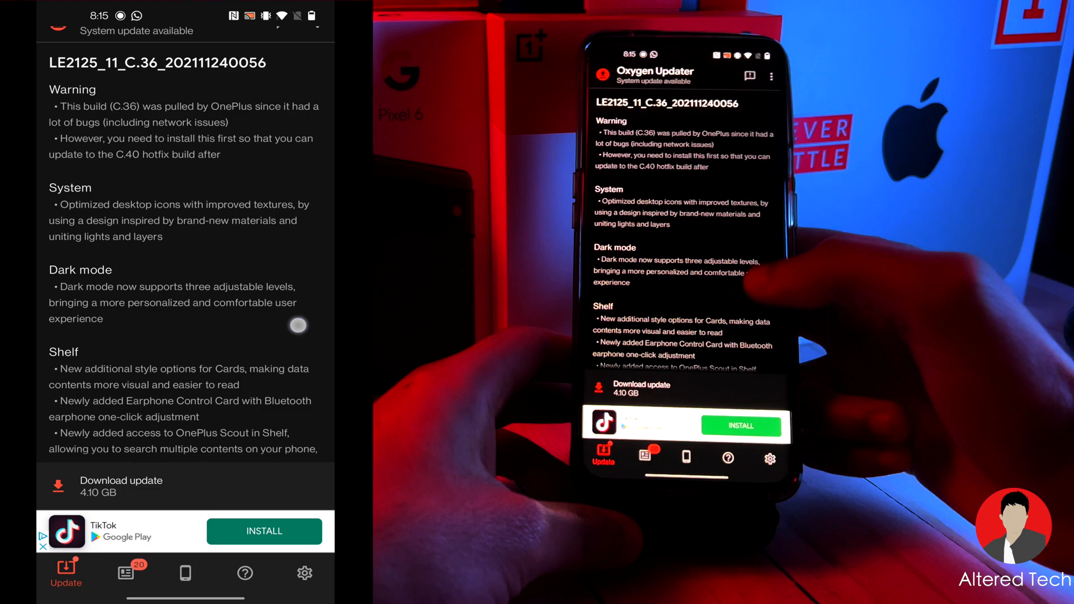
scroll("down", 3)
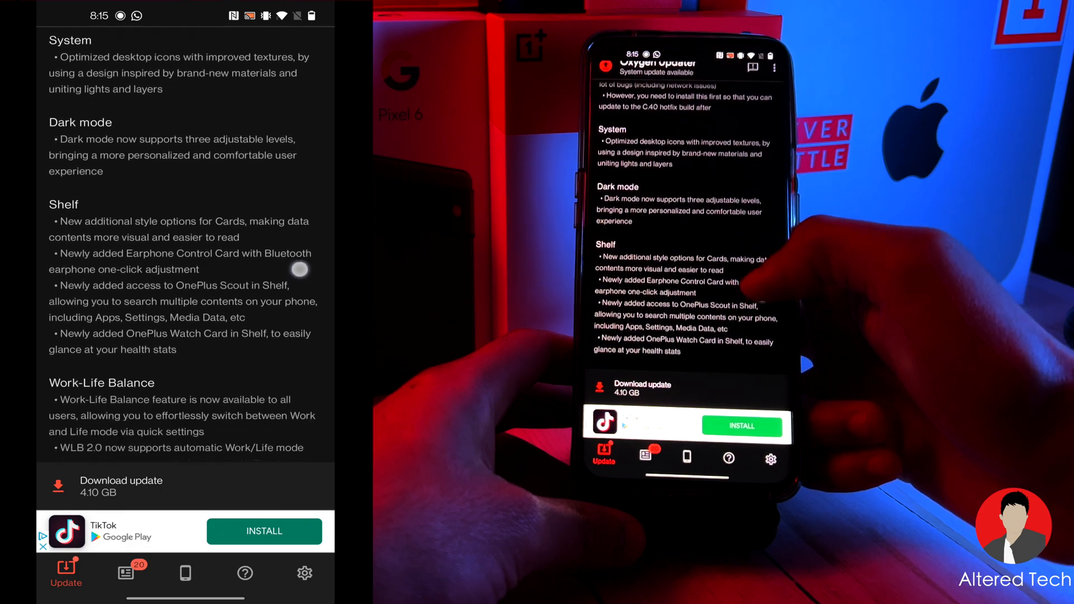
scroll("down", 3)
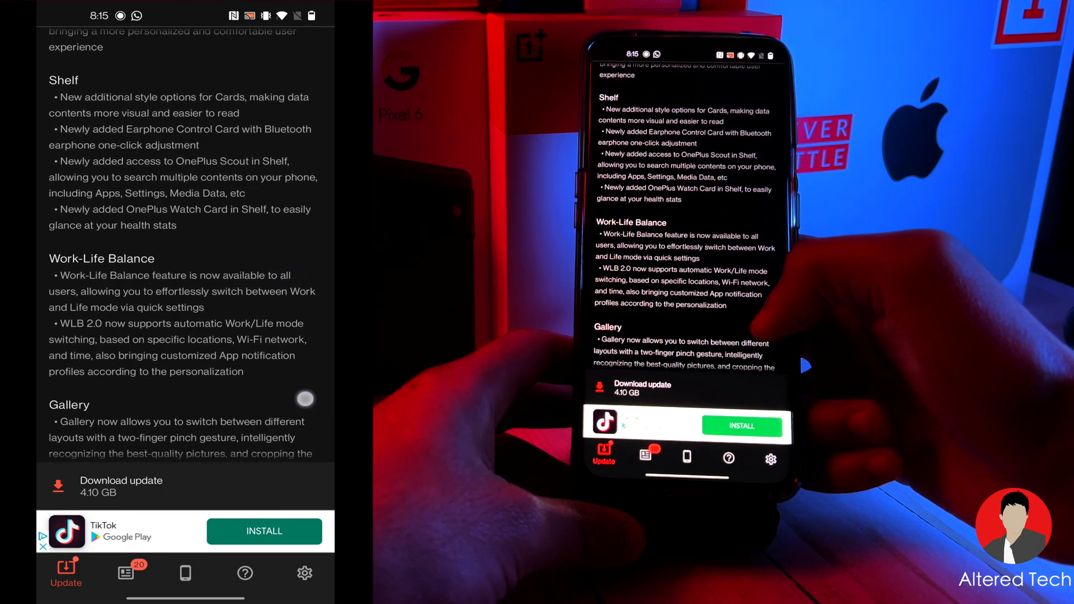
scroll("down", 3)
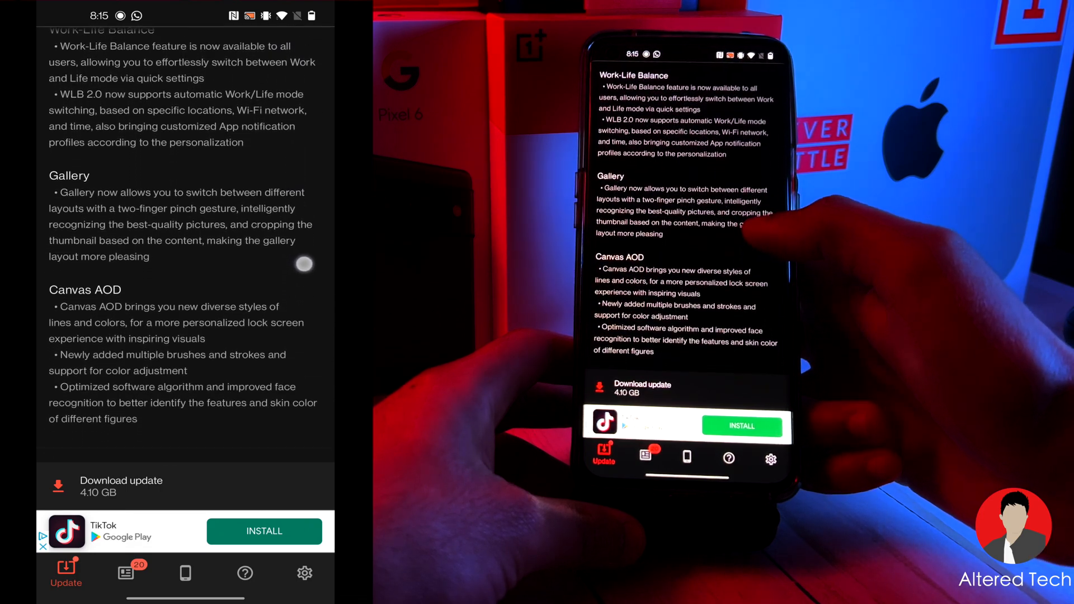
scroll("down", 3)
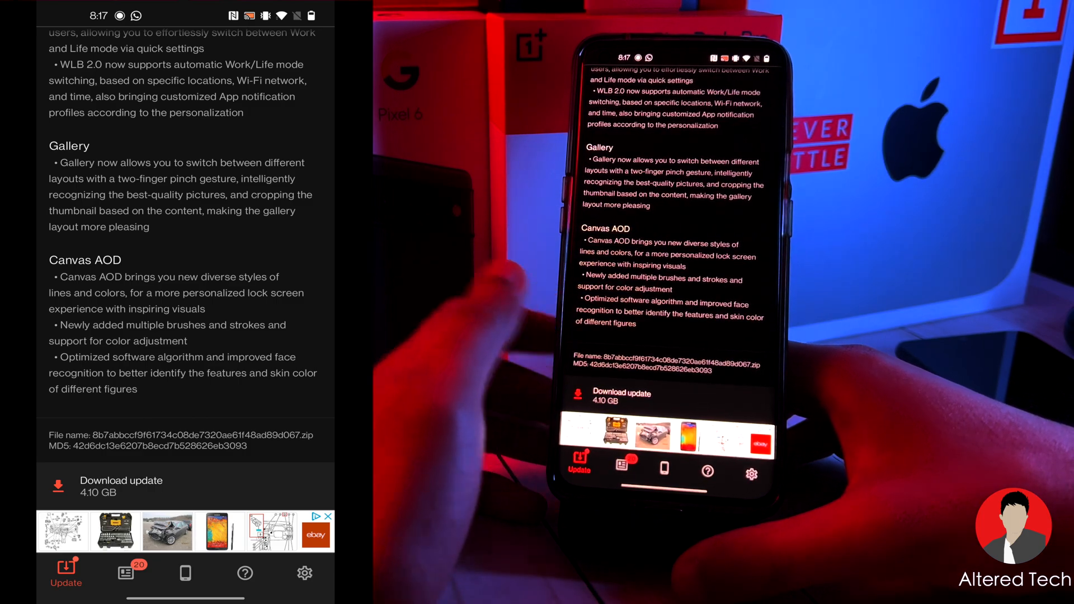
scroll("down", 3)
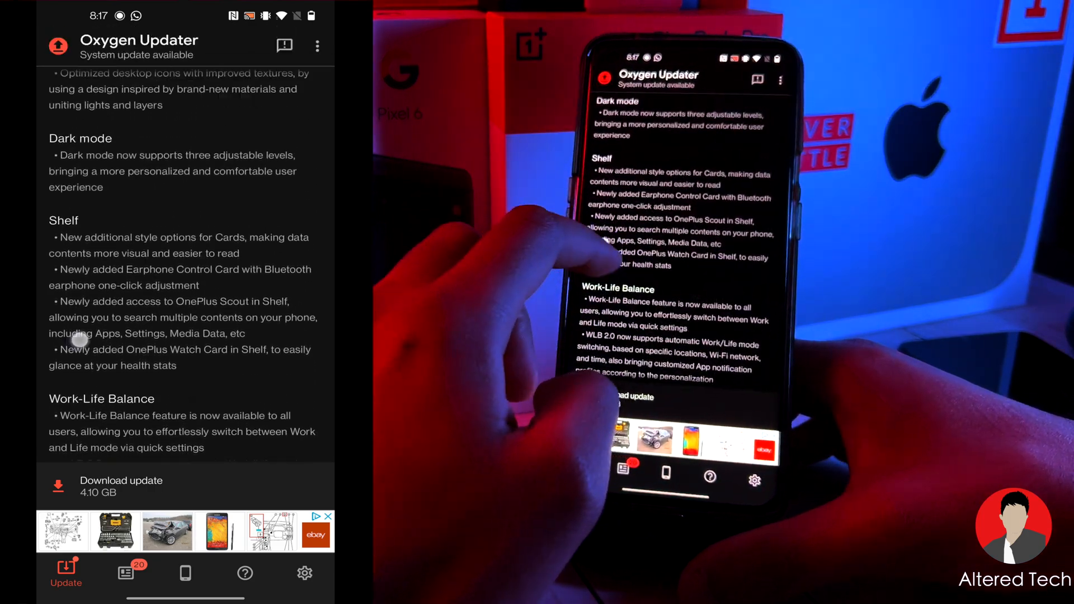
scroll("down", 3)
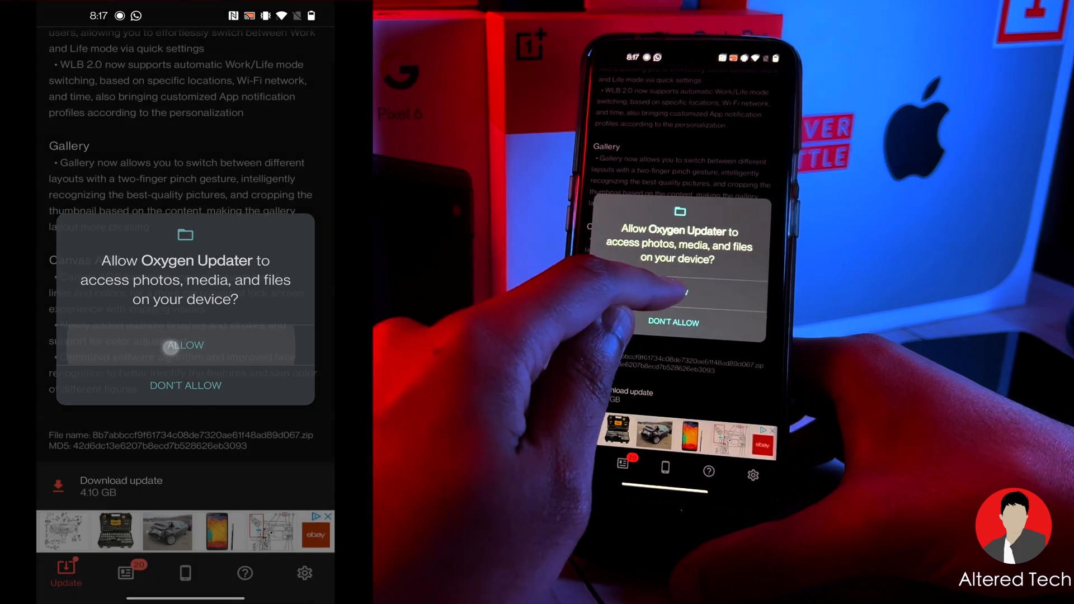
Allow Oxygen Updater access to photos, media and files so the update can download.
left_click(184, 345)
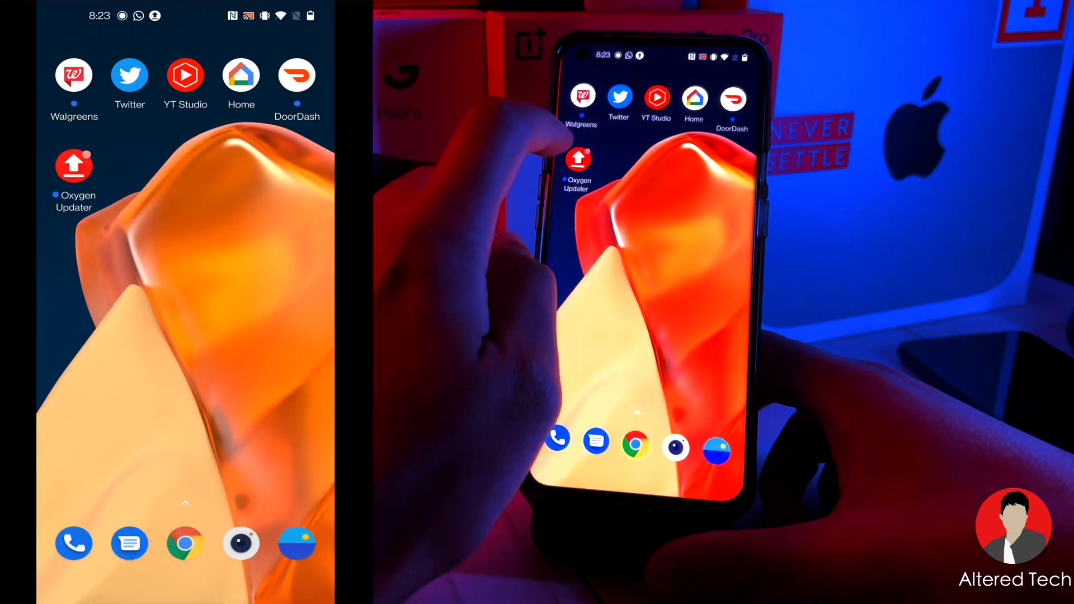
Leave the home screen and scroll the app drawer toward Settings.
left_click(74, 166)
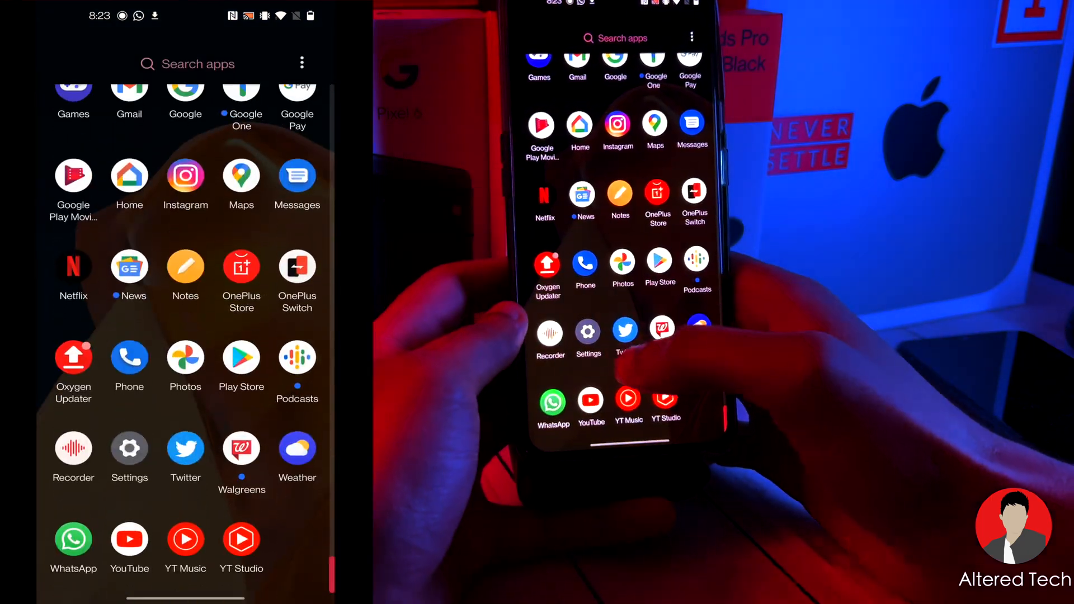
scroll("down", 3)
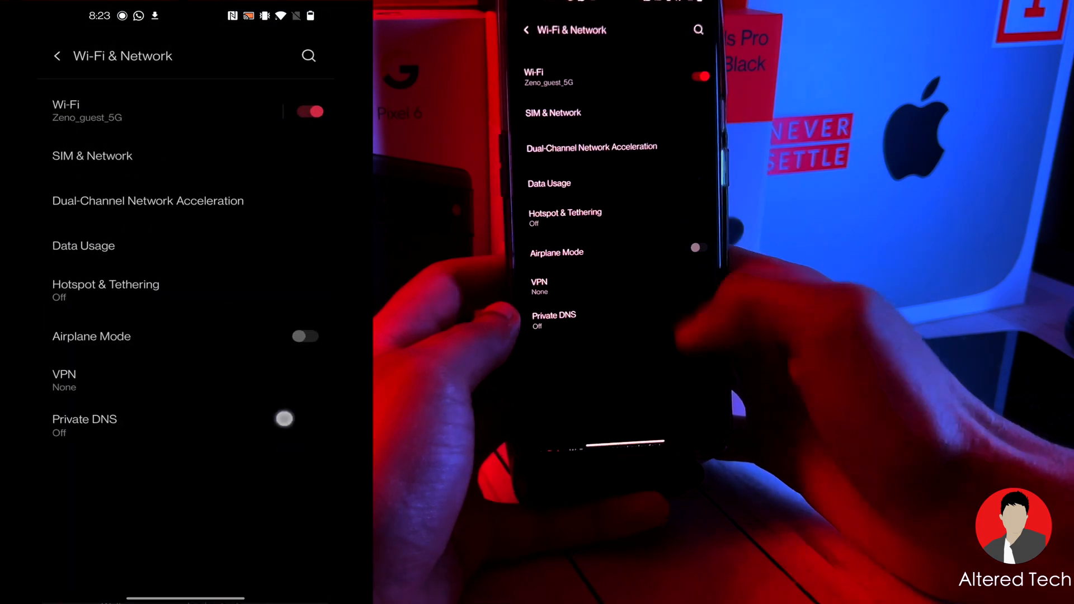
Return from Wi-Fi & Network to the main Settings list and scroll through it.
left_click(57, 55)
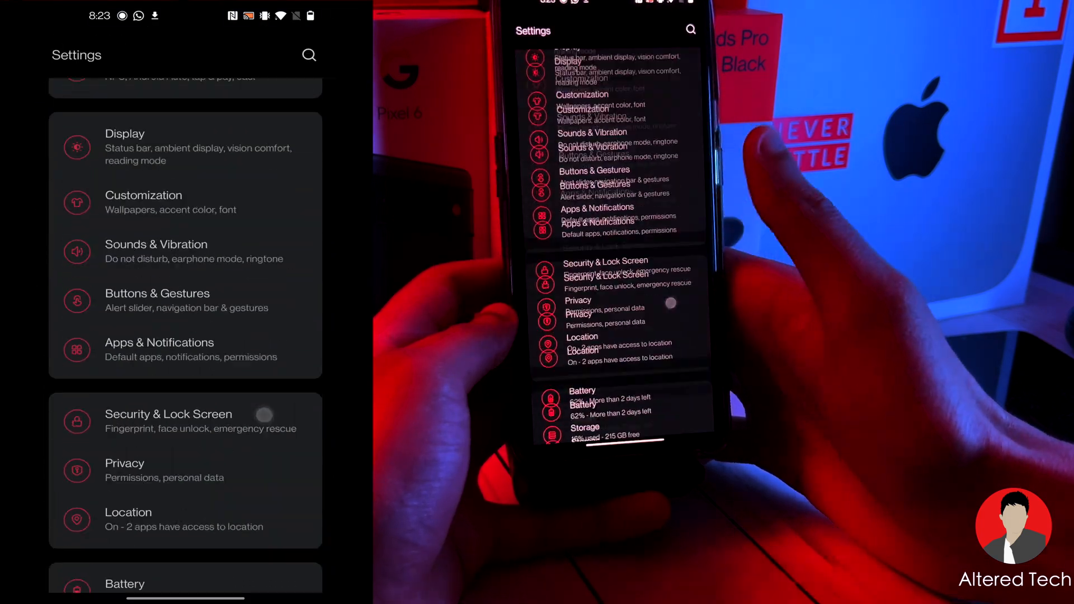
scroll("down", 3)
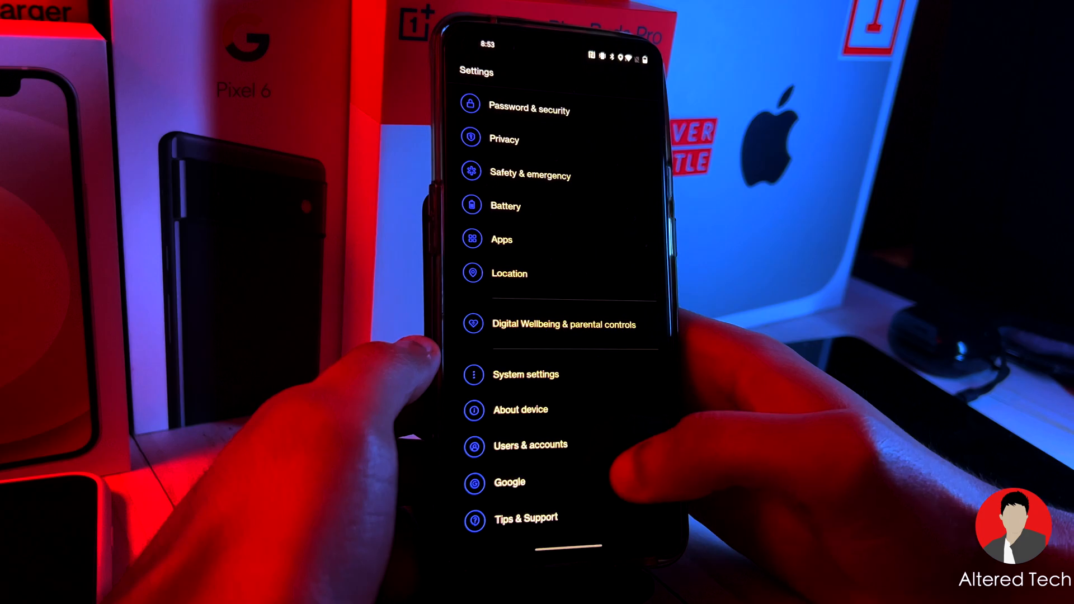
View the system update status under About device and run Check for update on Android 12.
left_click(520, 409)
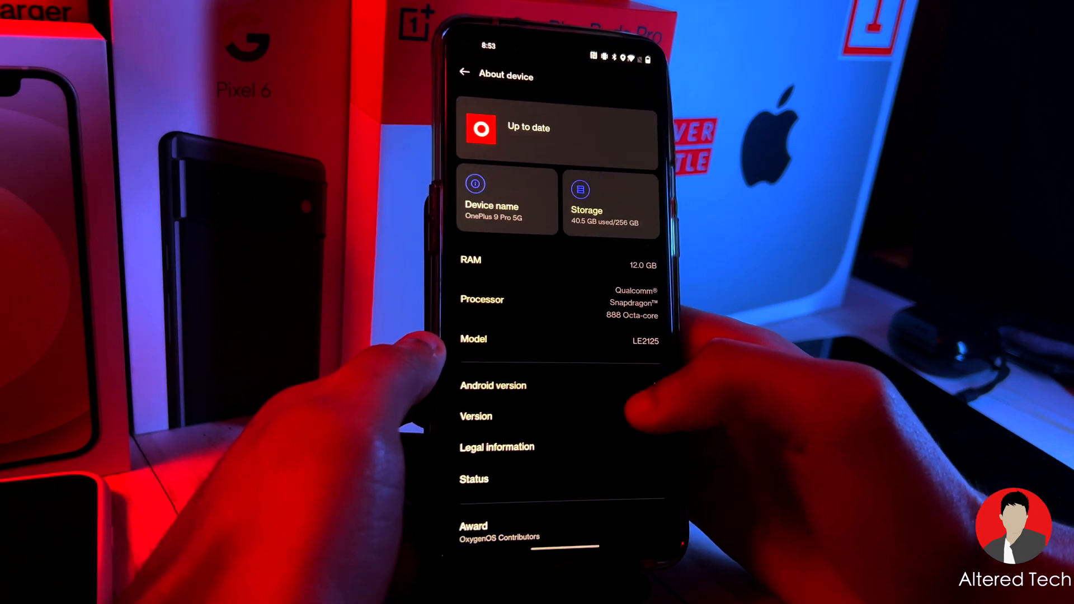
left_click(556, 129)
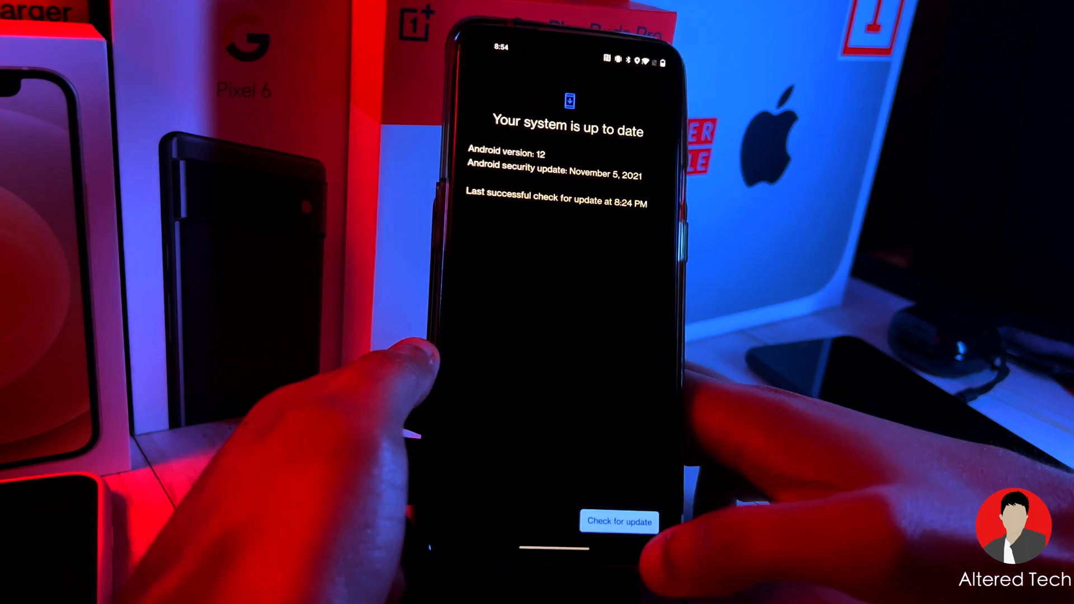
left_click(618, 521)
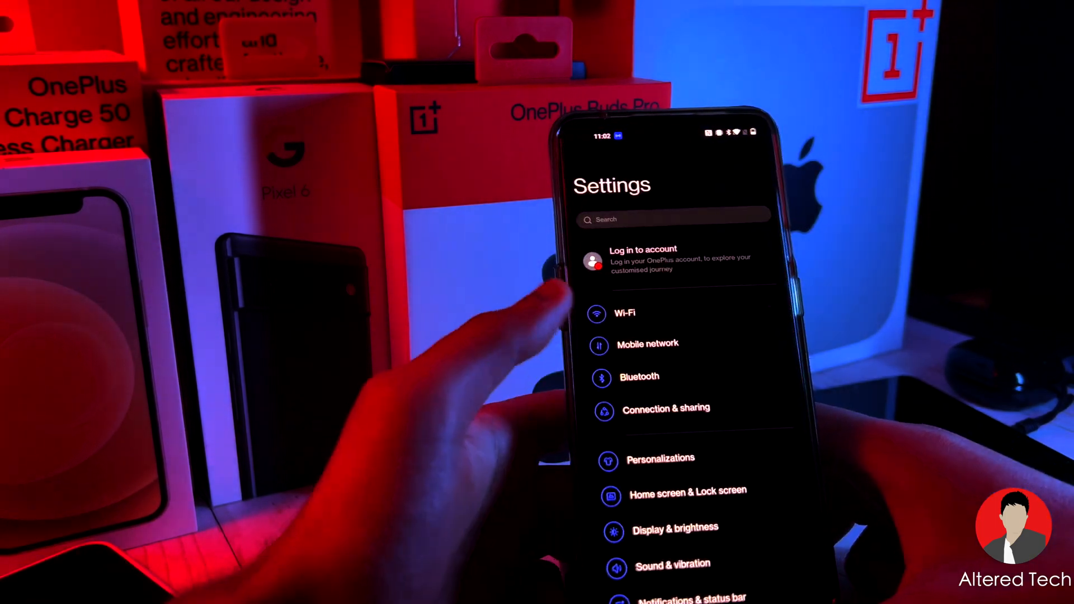
Run another Check for update after the December 5, 2021 patch shows as up to date.
scroll("down", 3)
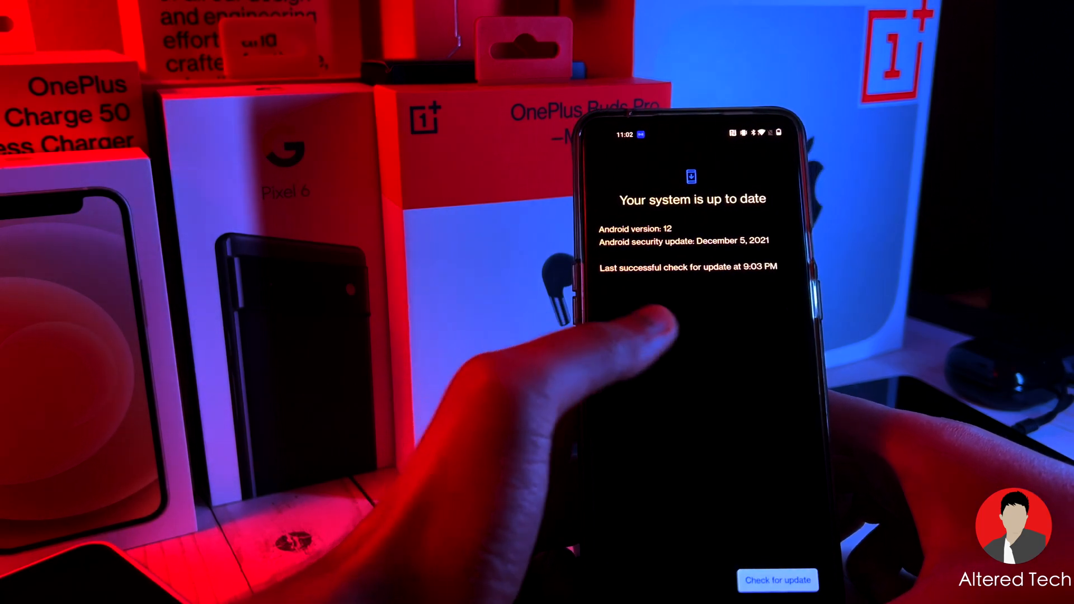
left_click(778, 580)
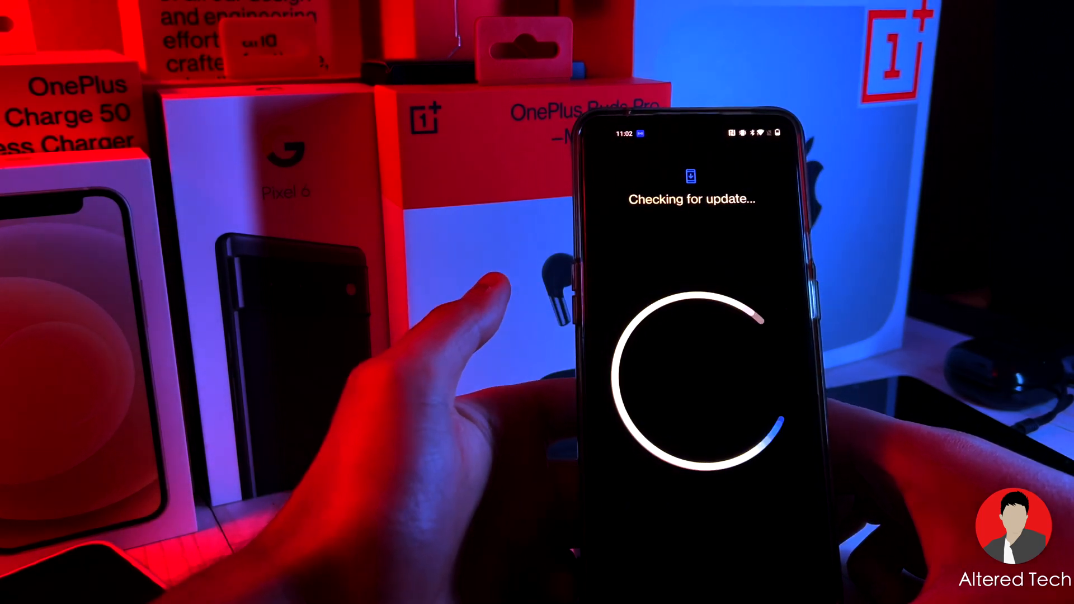